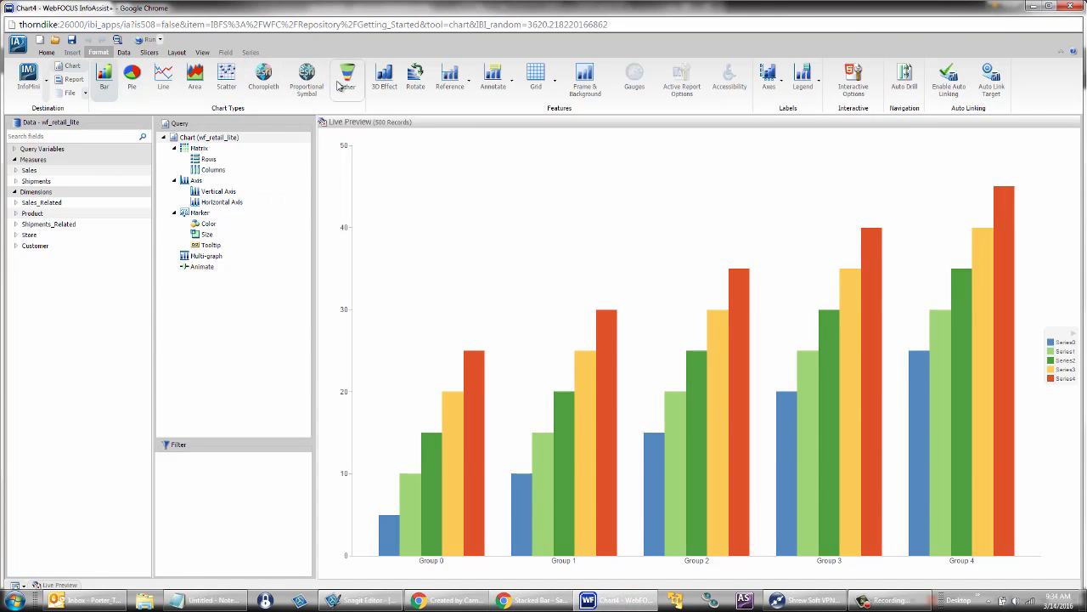
- Change the chart type from clustered bars to Vertical Stacked Bars
click(347, 77)
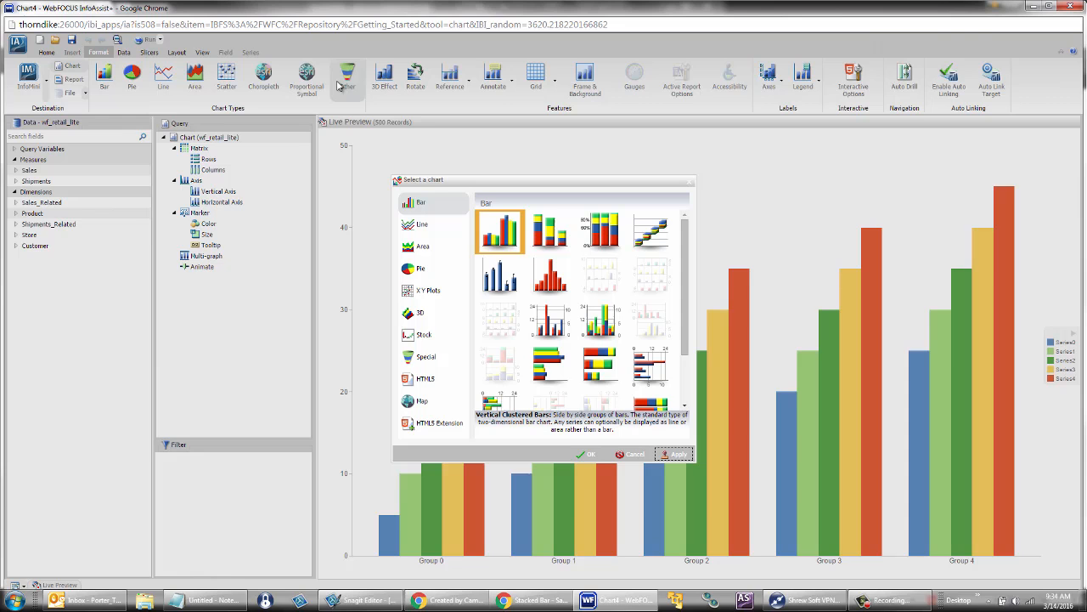
click(550, 231)
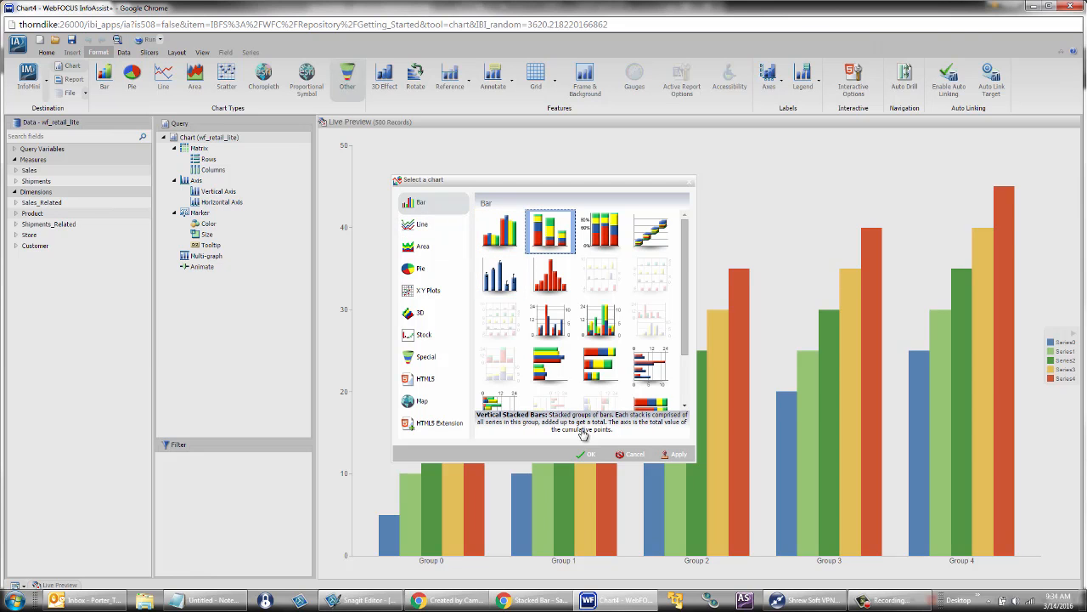
click(588, 454)
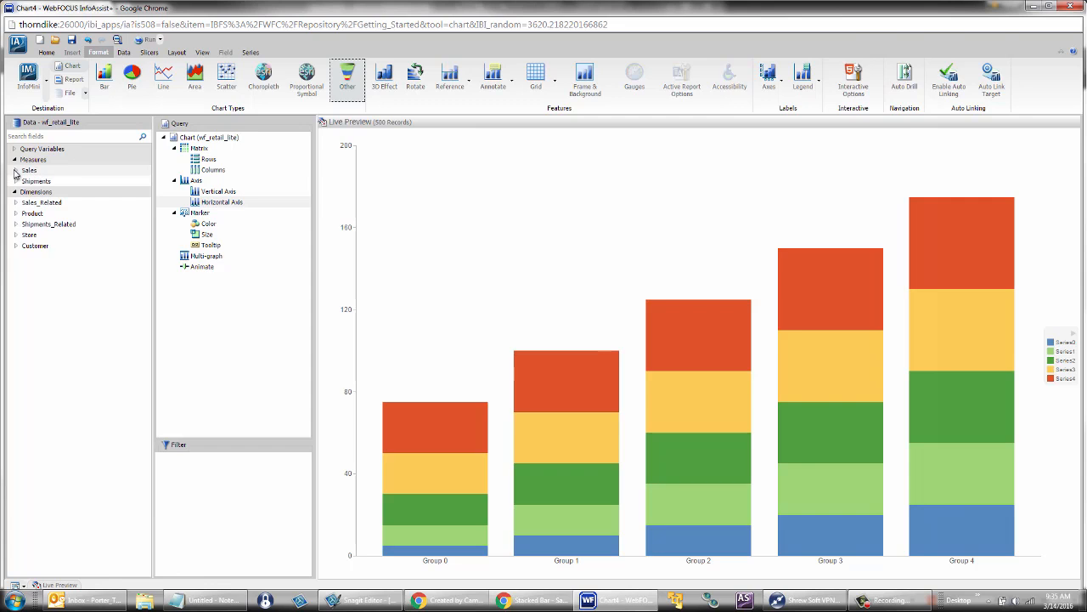
- Expand the Sales measures list in the data pane
click(15, 170)
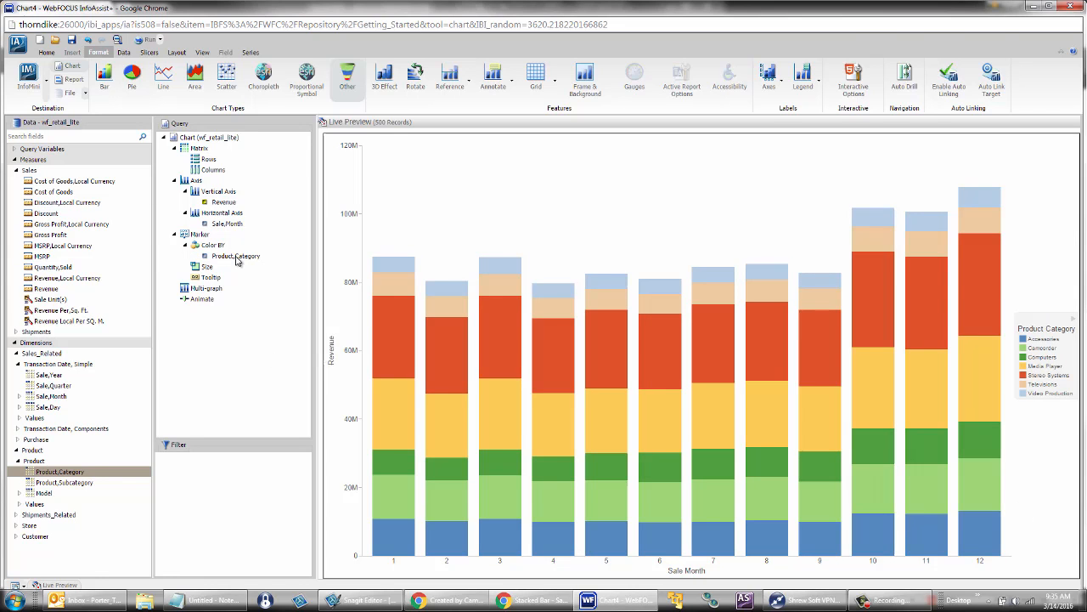
- Select Product_Category under Color BY and open its context menu
click(236, 256)
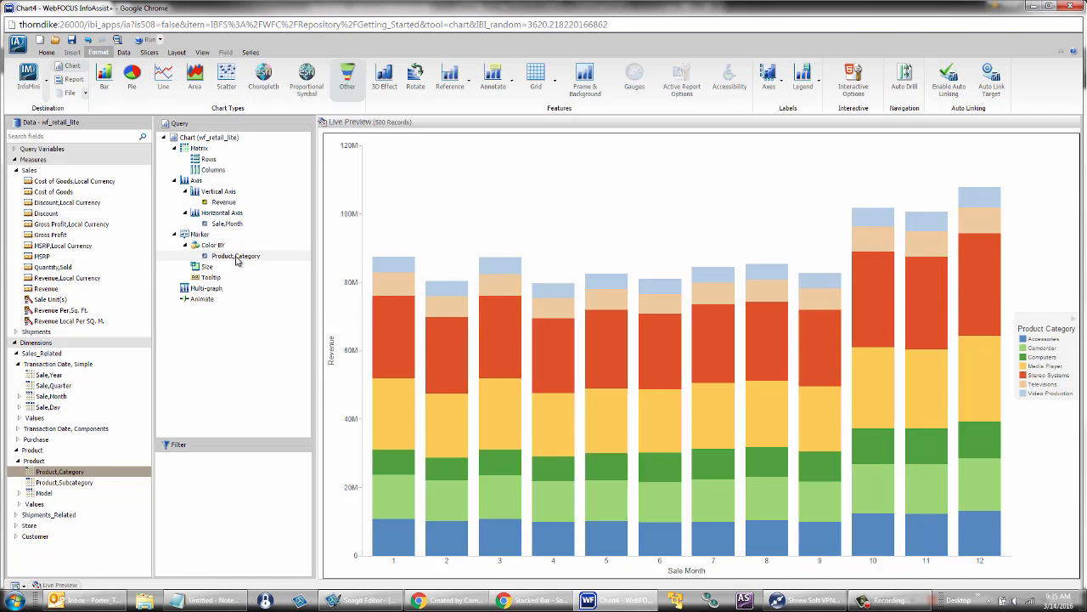
mouse_move(227, 261)
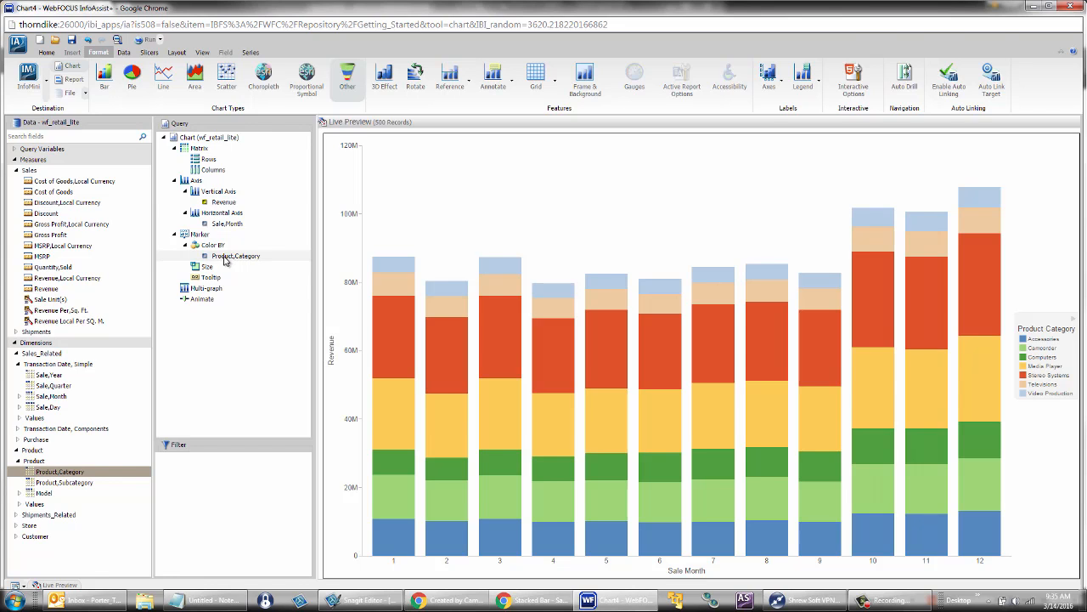
right_click(235, 255)
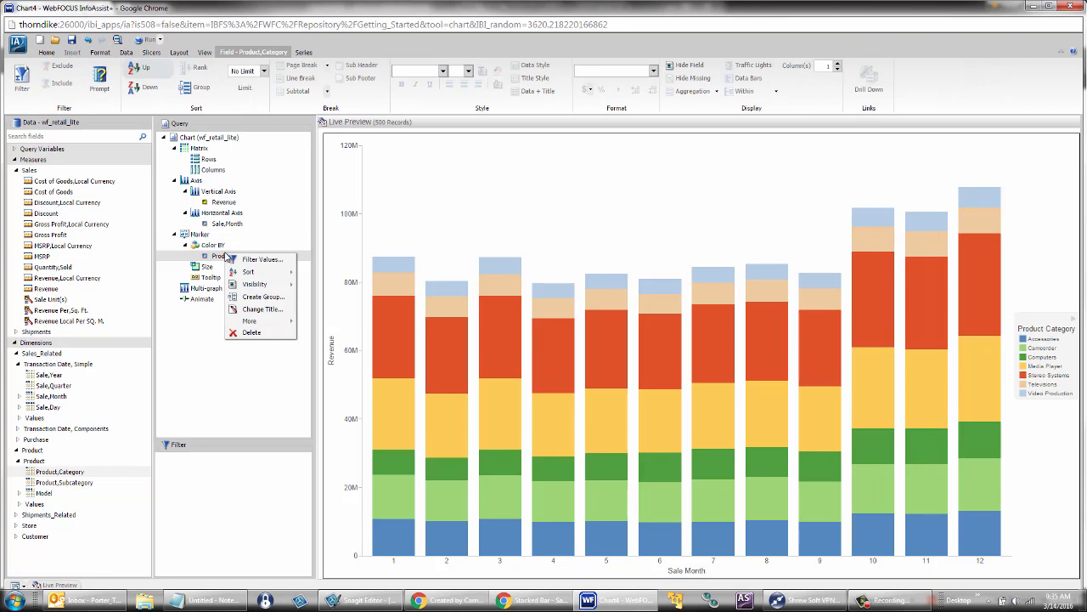